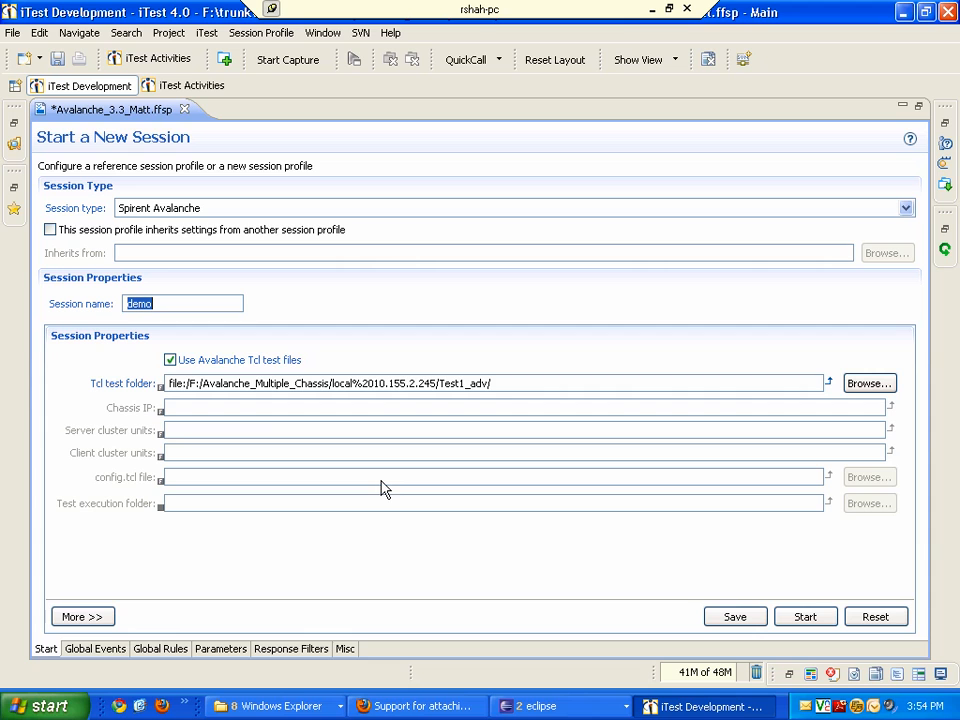
mouse_move(245, 360)
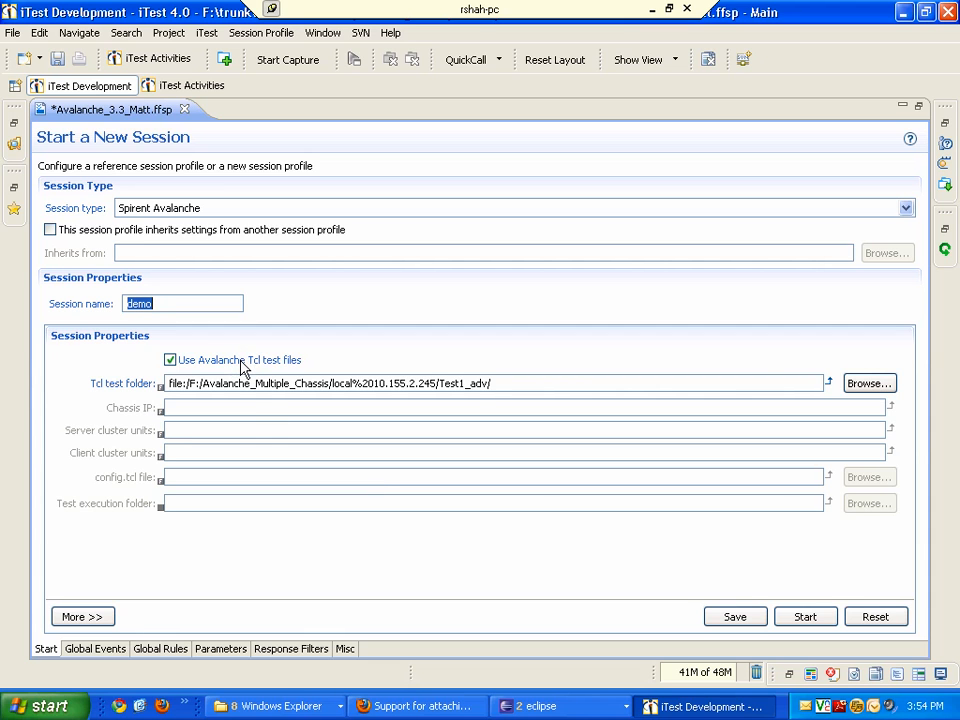
mouse_move(270, 368)
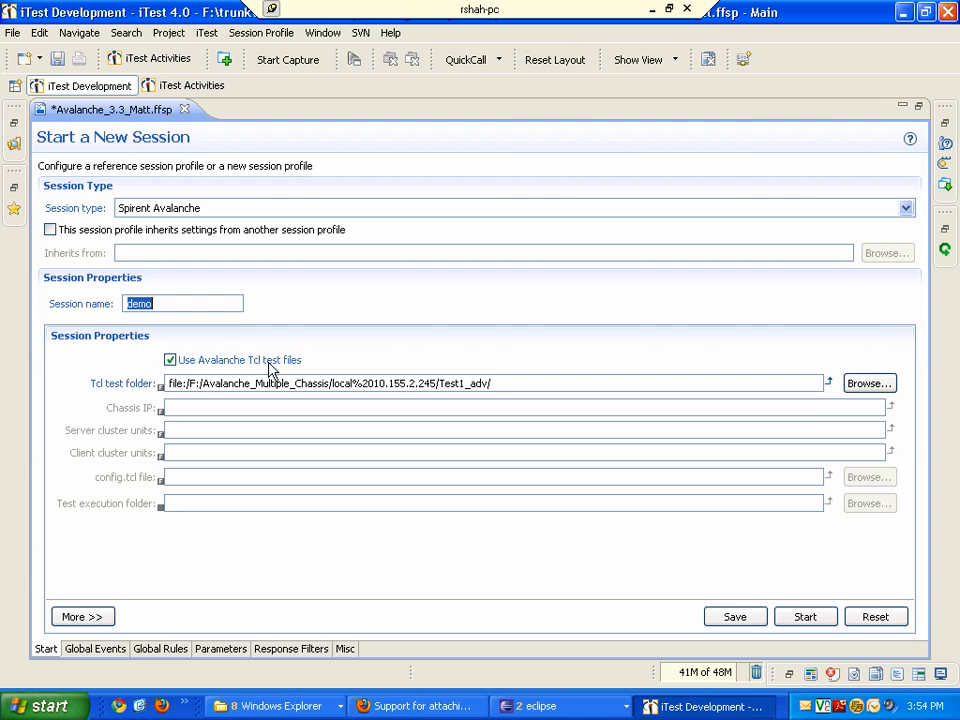
Step: Toggle the Avalanche Tcl test files option off and back on
left_click(170, 360)
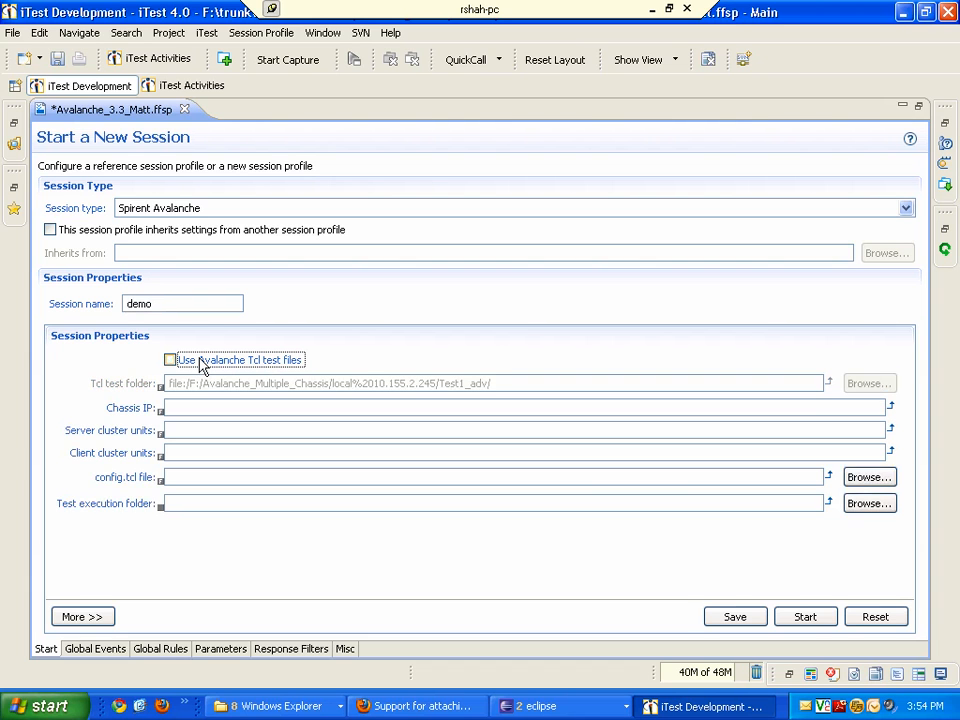
left_click(170, 360)
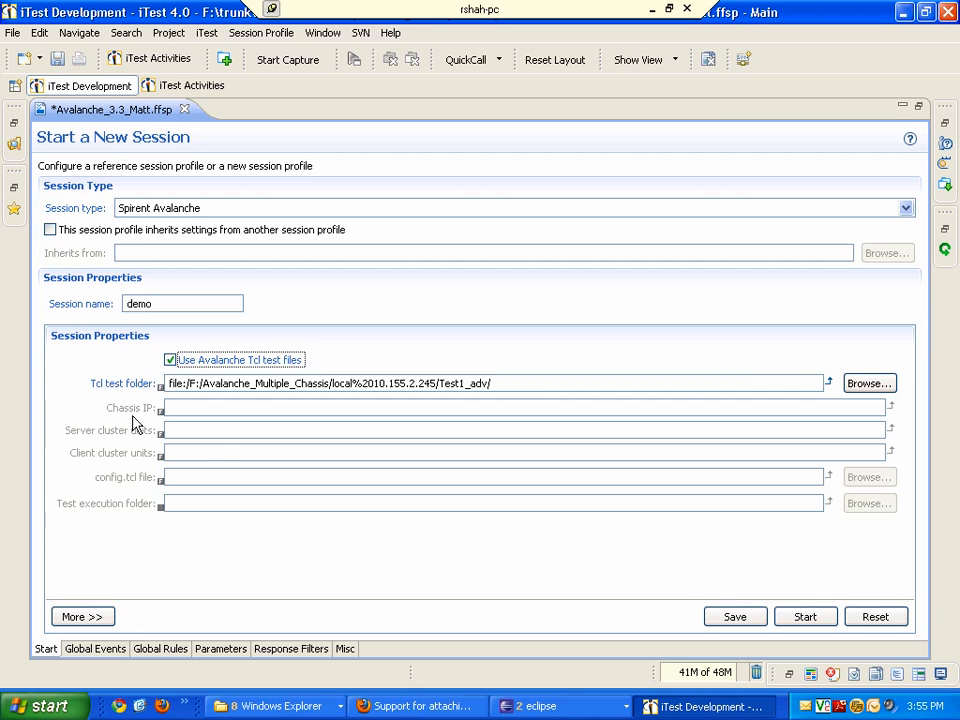
mouse_move(197, 401)
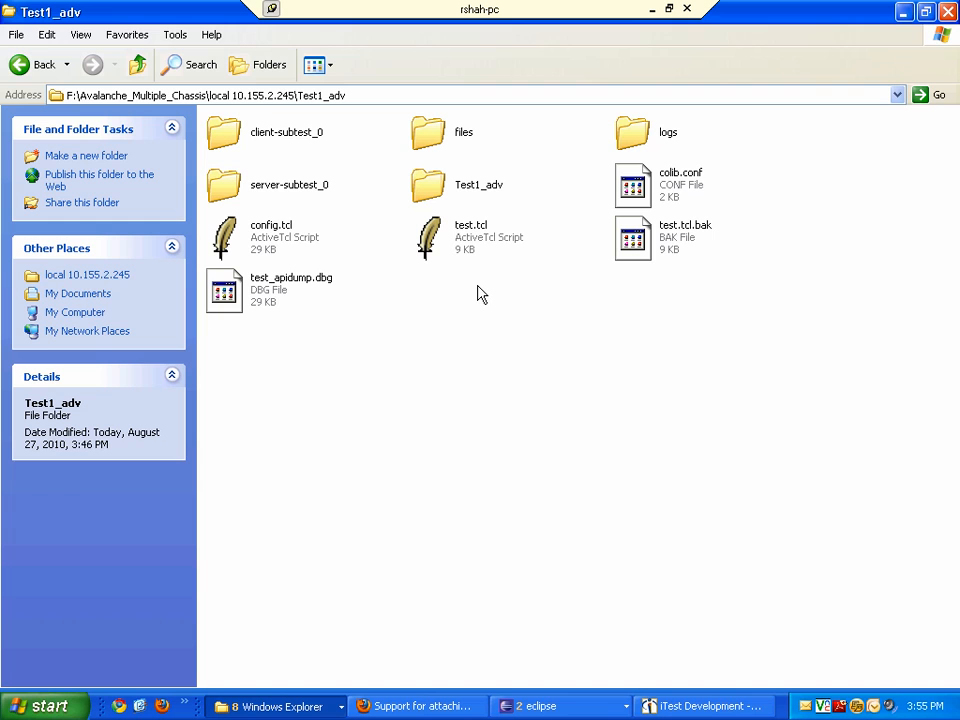
mouse_move(461, 255)
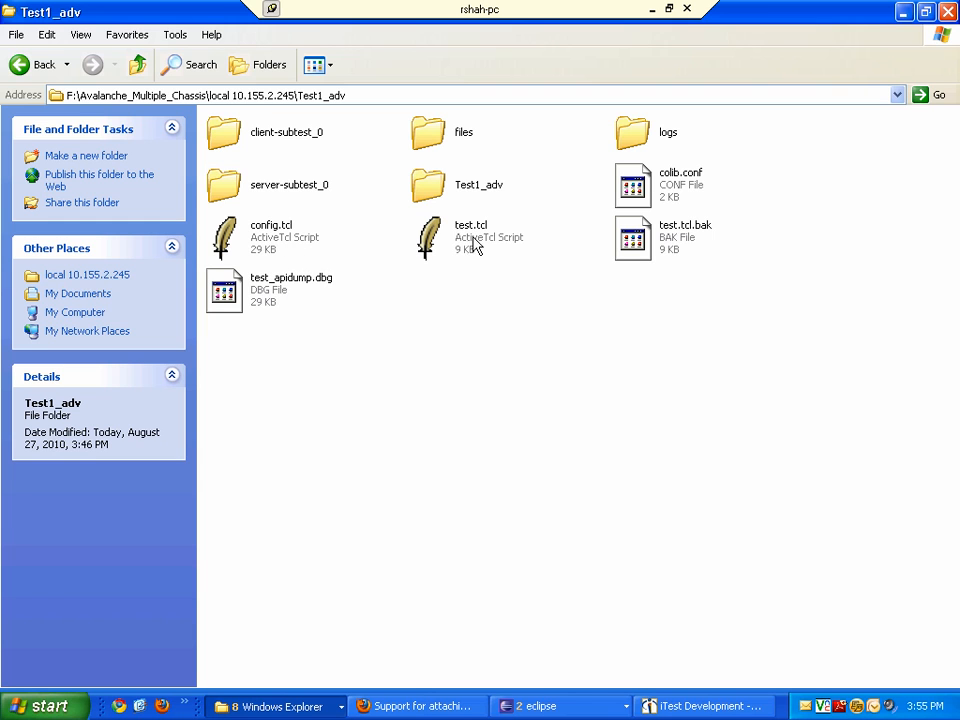
mouse_move(870, 108)
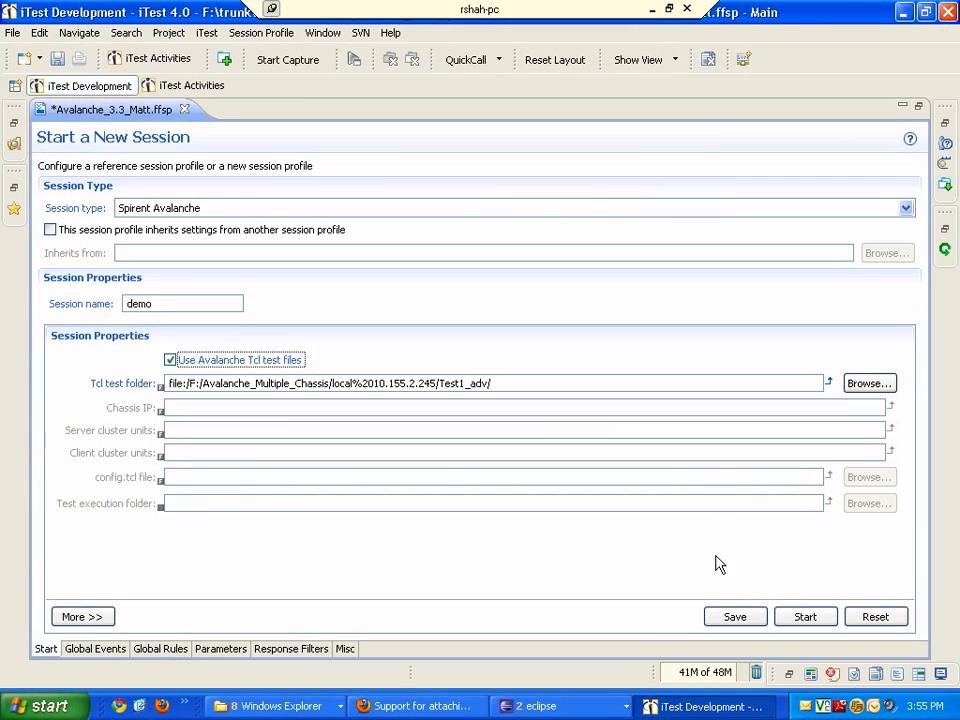
Step: Save the demo Avalanche session profile and start a session from it
left_click(734, 616)
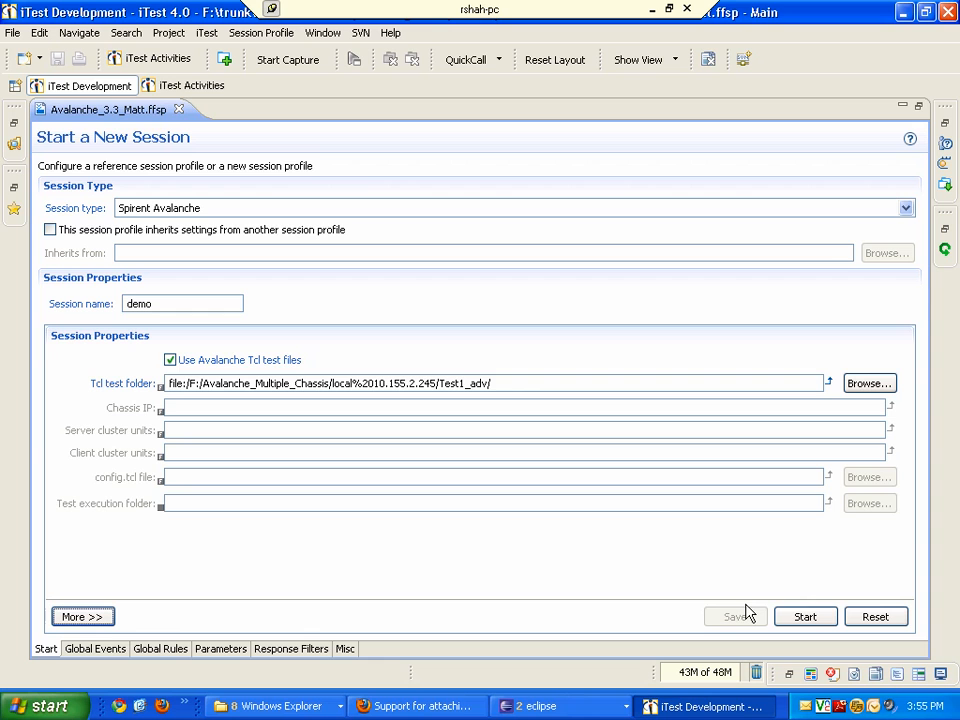
left_click(805, 616)
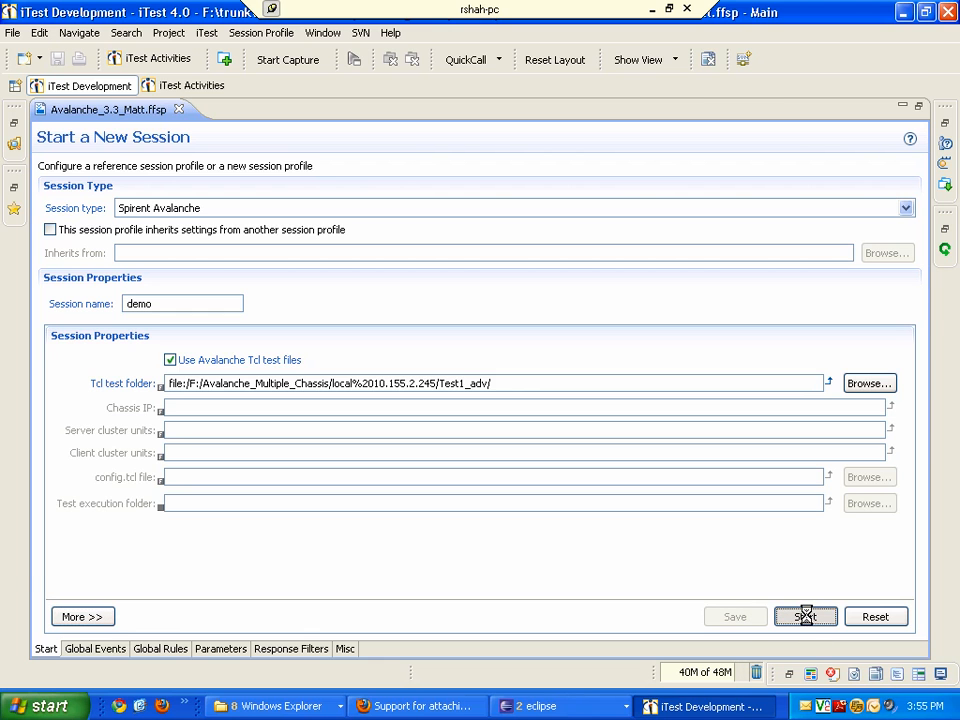
left_click(806, 616)
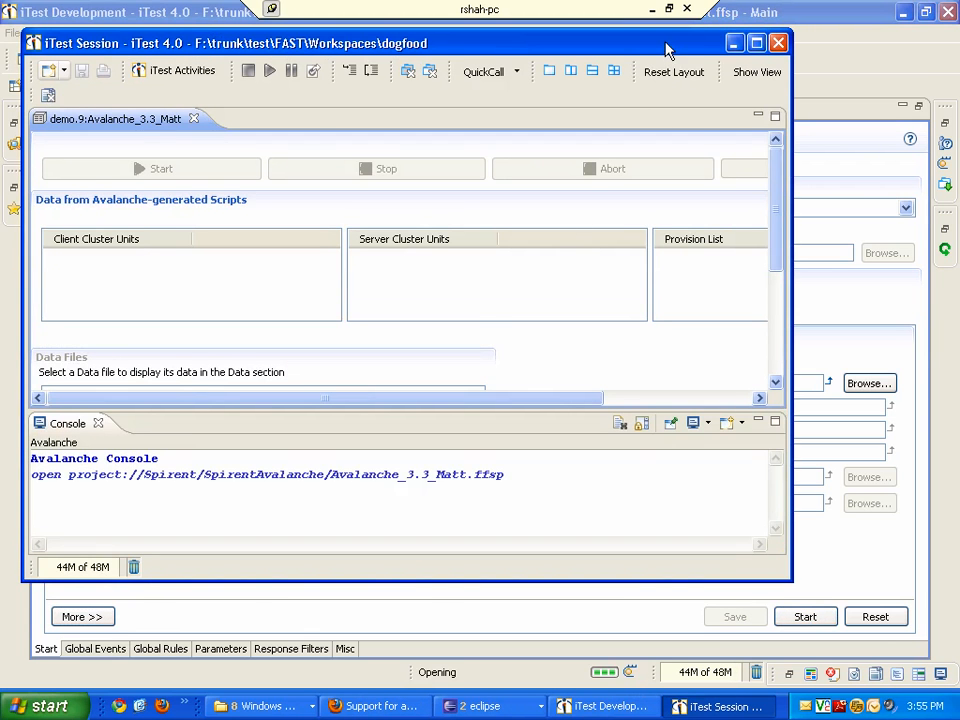
Step: Maximize the demo session window to show cluster units and the provision list
left_click(756, 42)
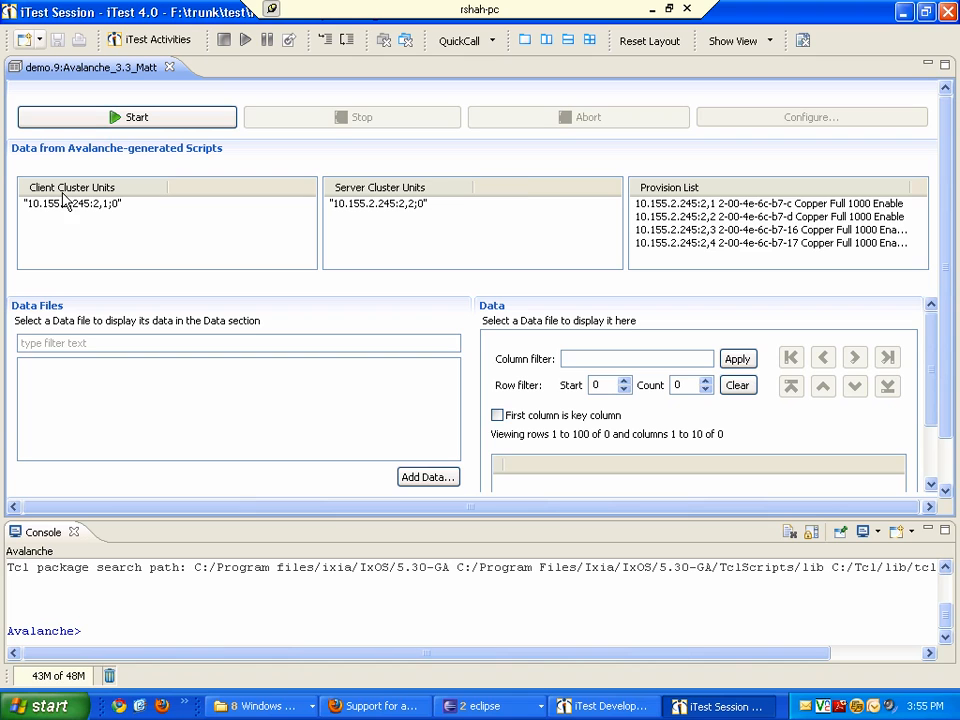
mouse_move(875, 260)
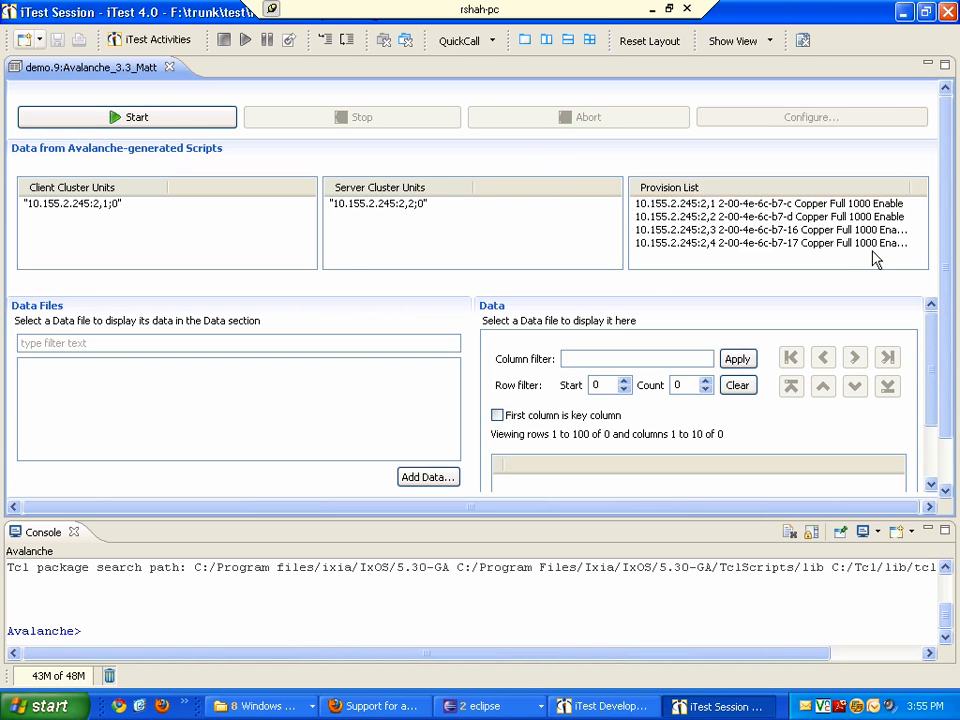
mouse_move(197, 258)
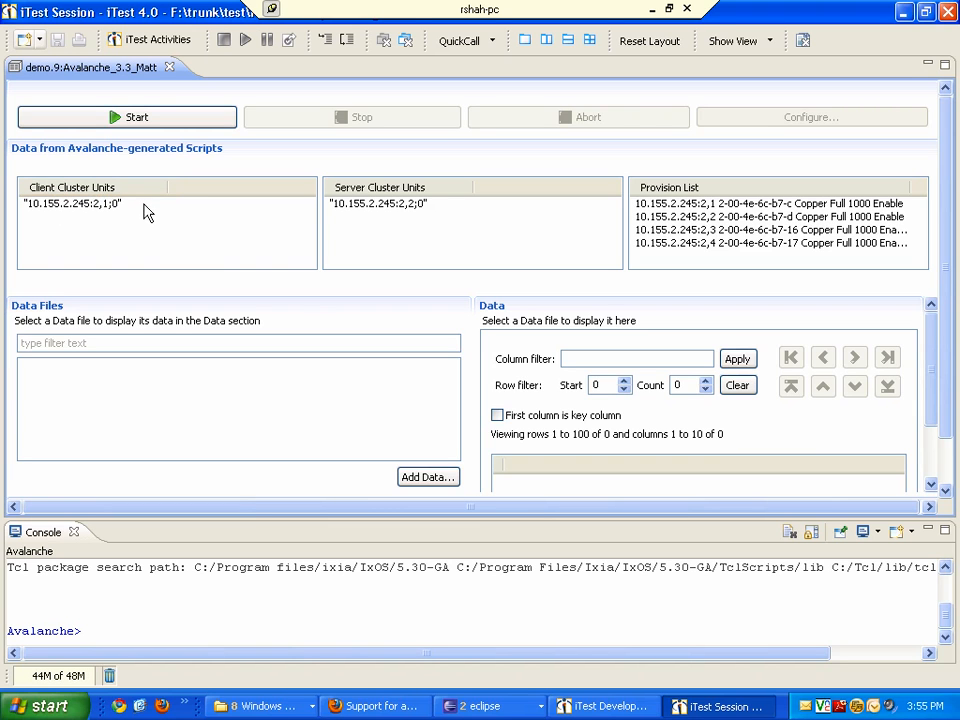
mouse_move(430, 210)
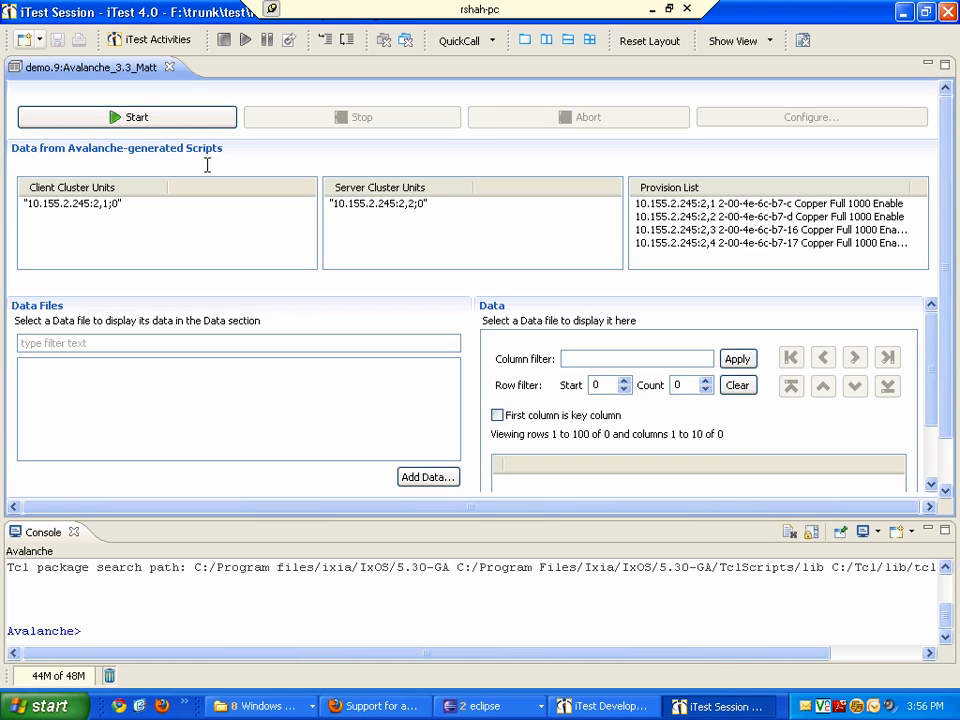
mouse_move(202, 160)
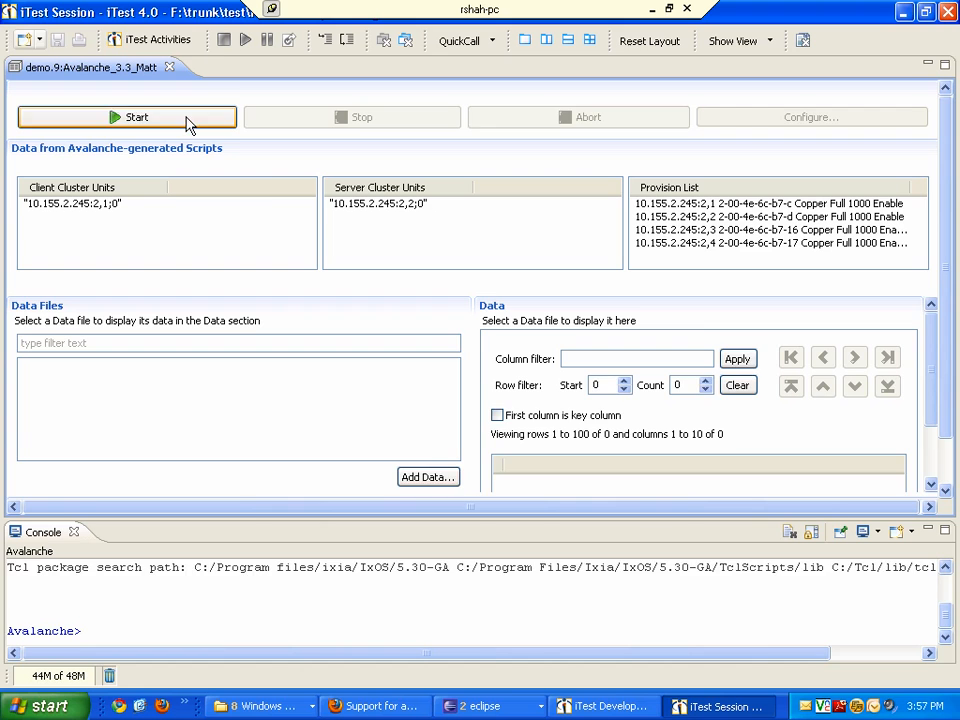
Step: Start the Avalanche test from the session editor
left_click(127, 117)
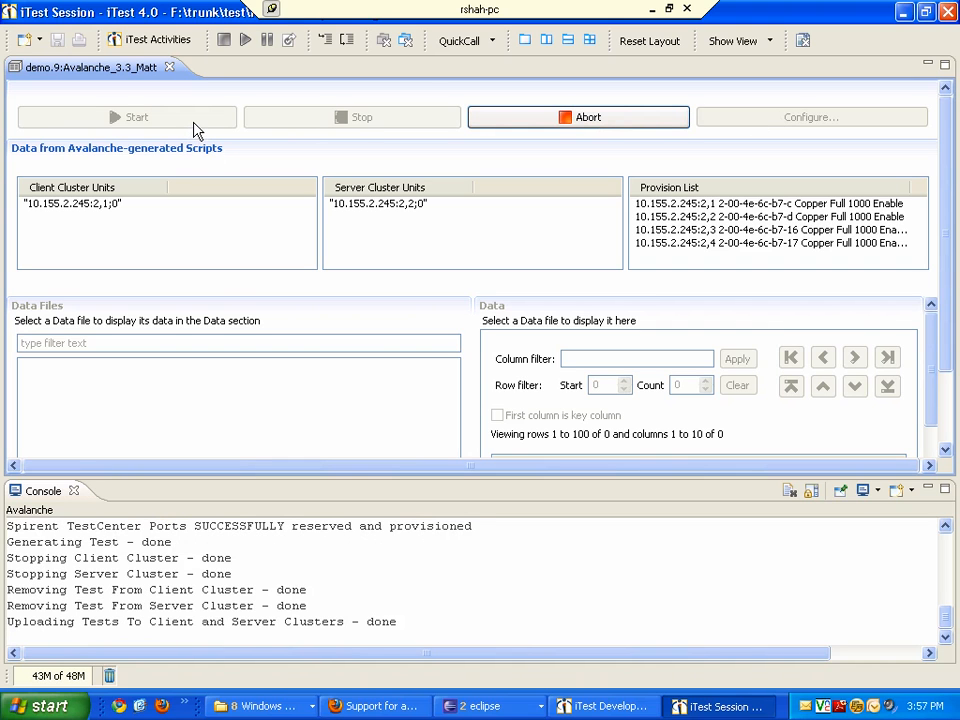
mouse_move(197, 130)
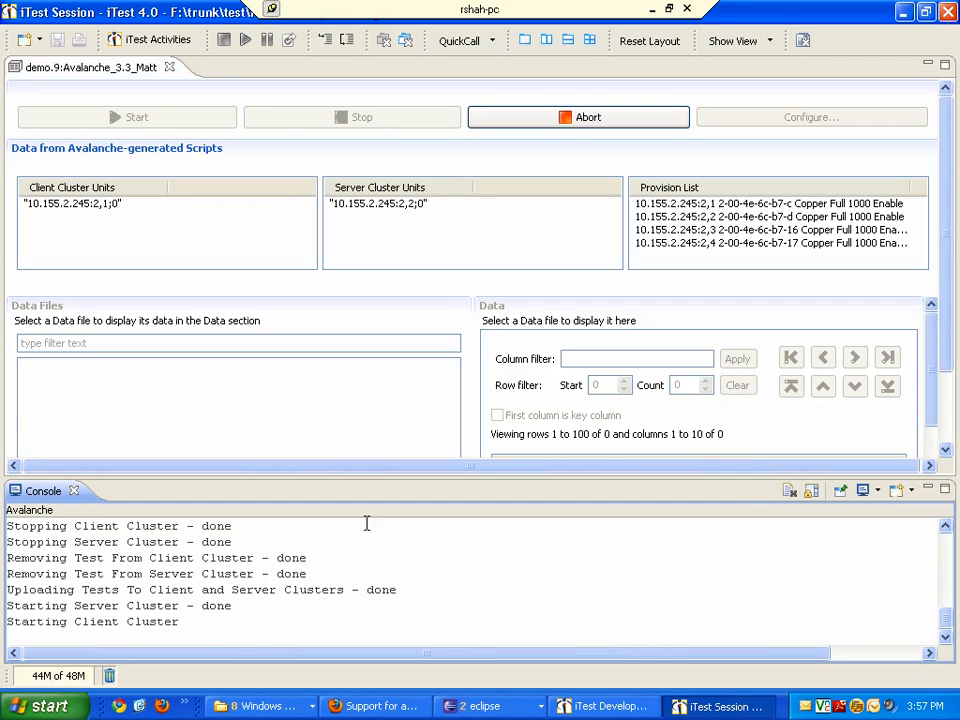
mouse_move(330, 355)
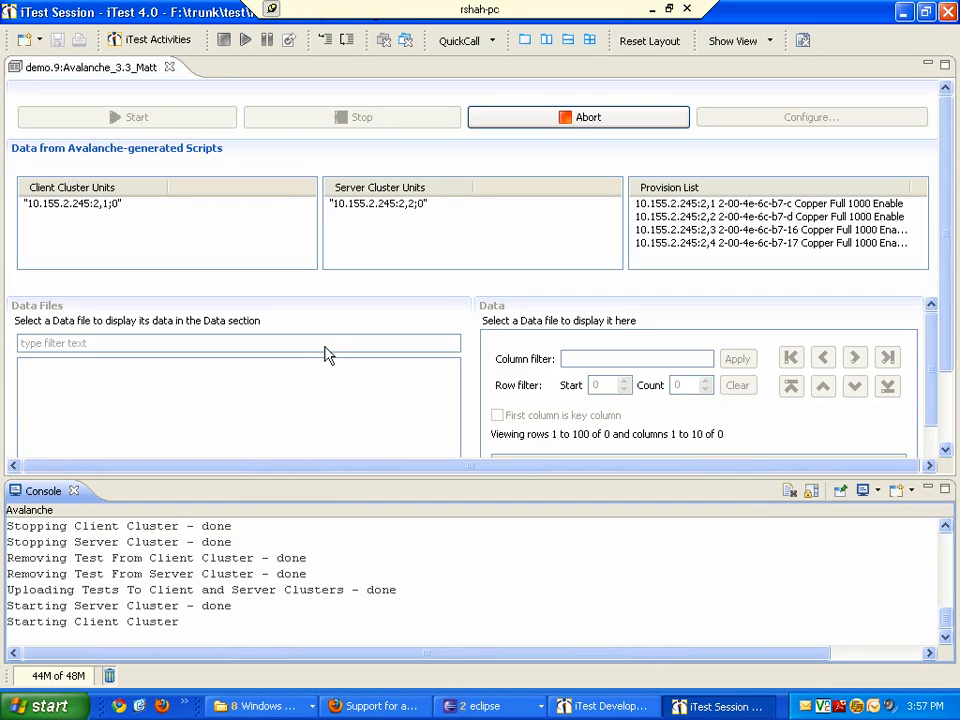
mouse_move(323, 412)
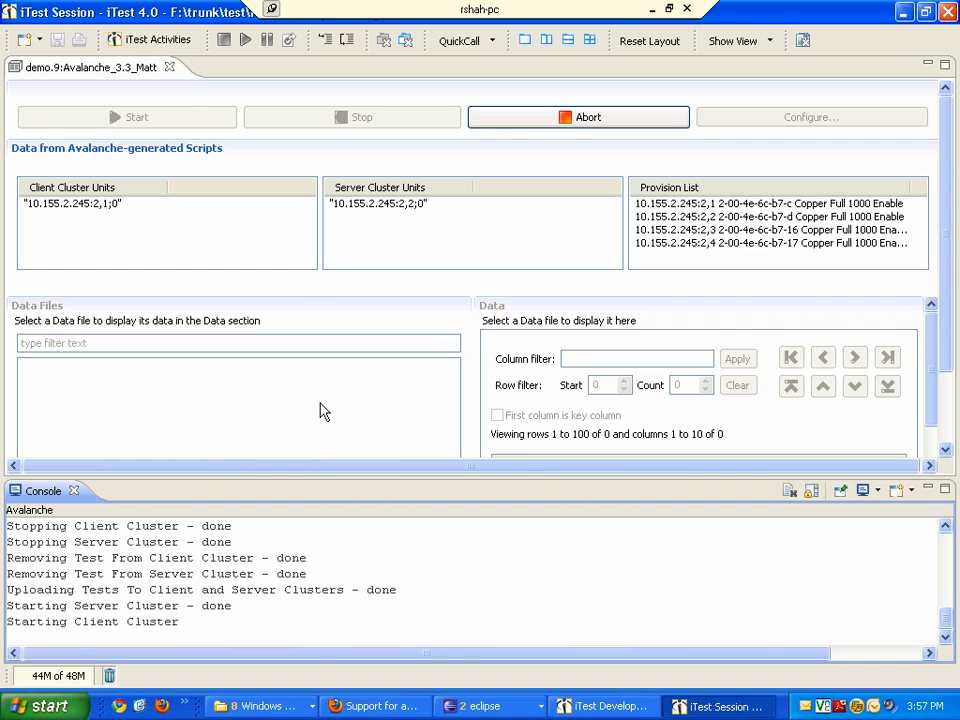